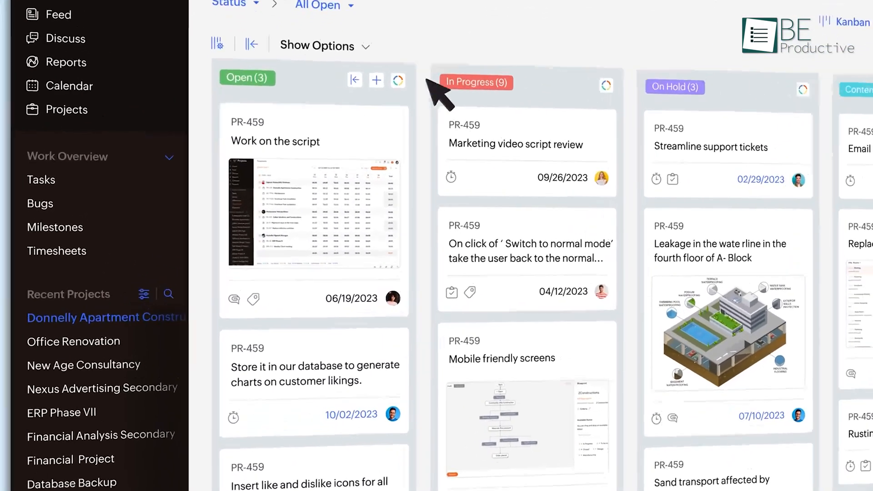
Add a 'Quotation' task below Floor tiling and switch the task view from List to Gantt.
{"action": "left_click", "coordinate": [376, 79]}
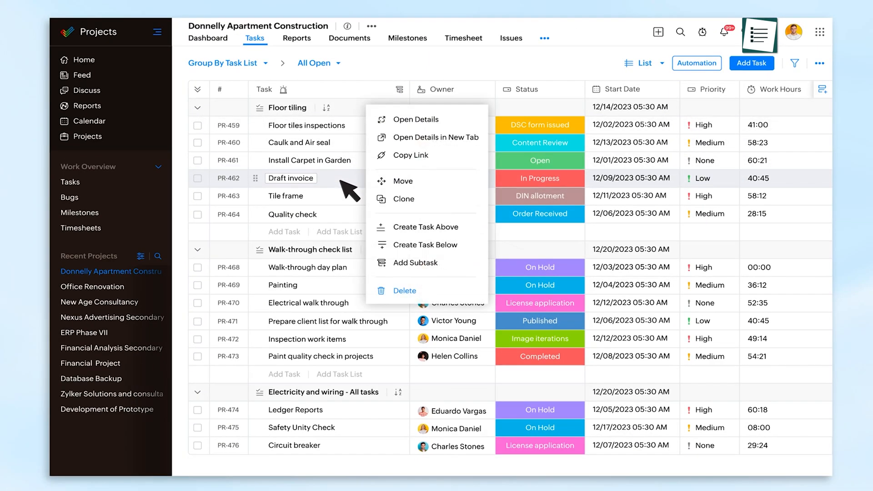
{"action": "left_click", "coordinate": [428, 244]}
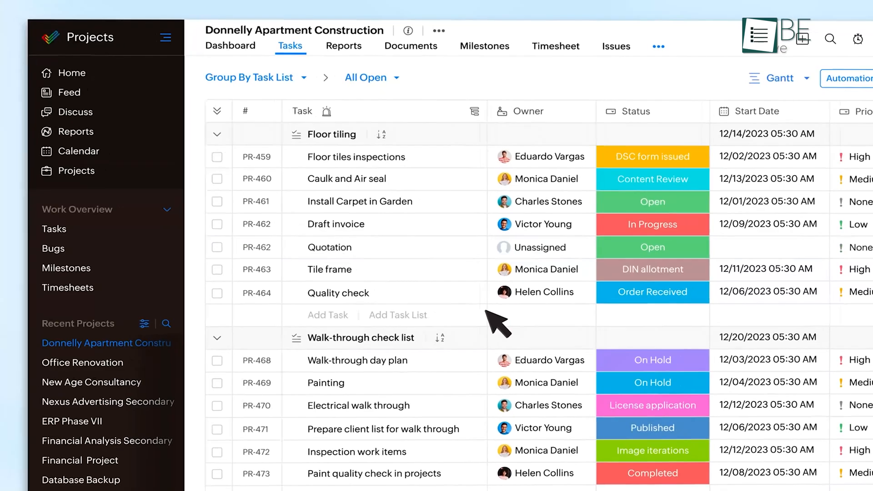
{"action": "right_click", "coordinate": [389, 255]}
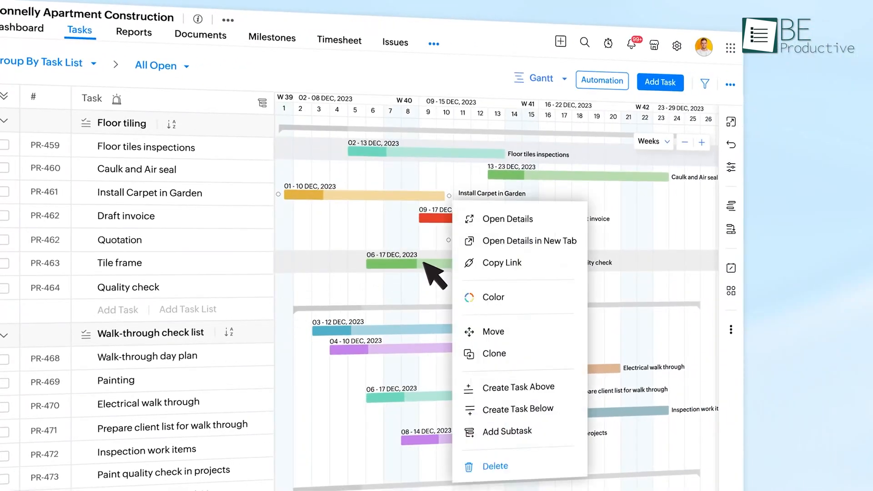
{"action": "left_click", "coordinate": [492, 296]}
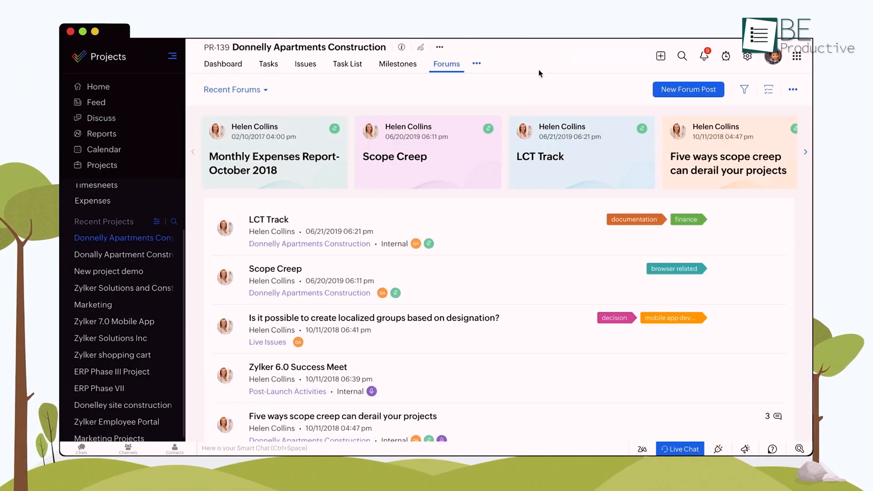
Open Setup and browse the Marketplace apps, such as the Microsoft Teams extension.
{"action": "left_click", "coordinate": [747, 55]}
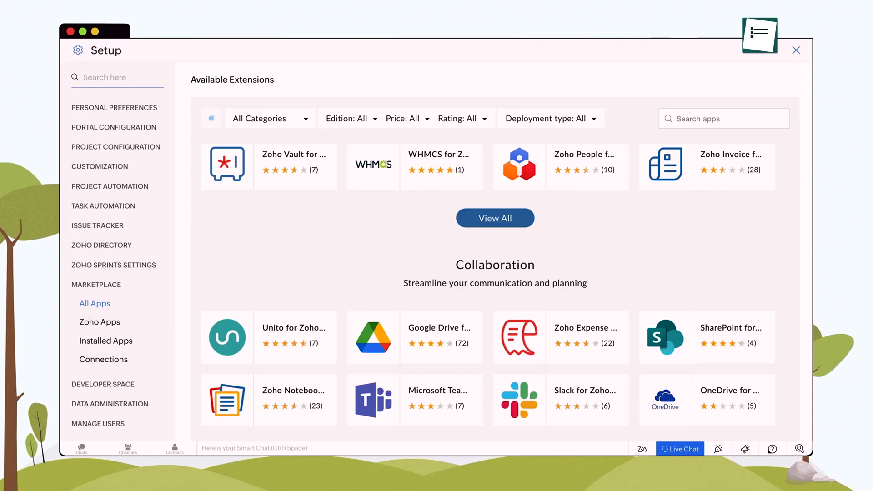
{"action": "mouse_move", "coordinate": [414, 400]}
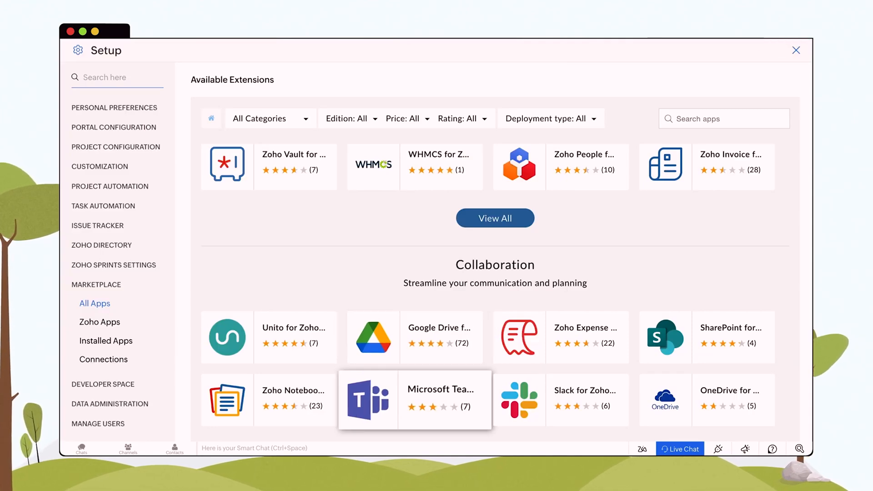
{"action": "left_click", "coordinate": [795, 50]}
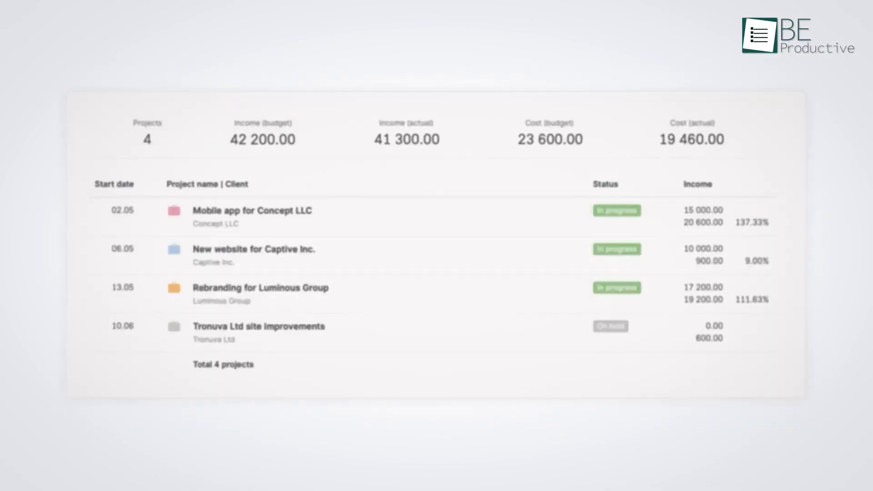
Start a new timer with the blue start button in the time tracker widget.
{"action": "left_click", "coordinate": [590, 121]}
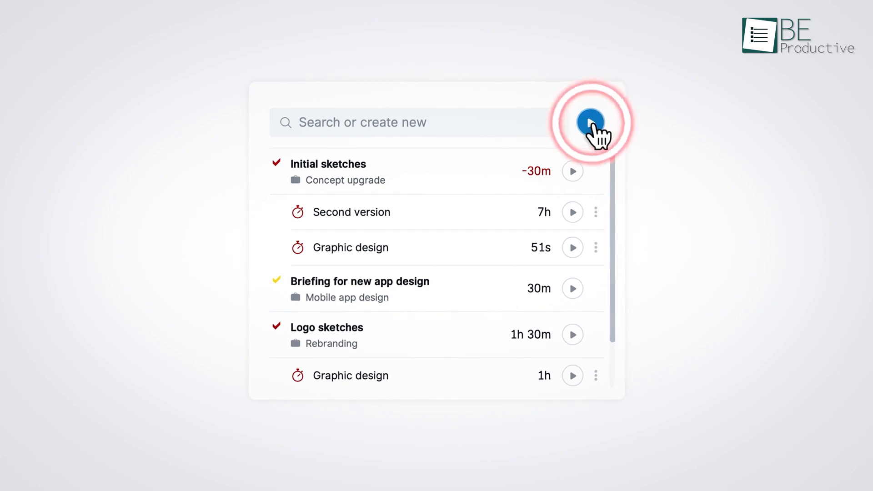
{"action": "left_click", "coordinate": [590, 122]}
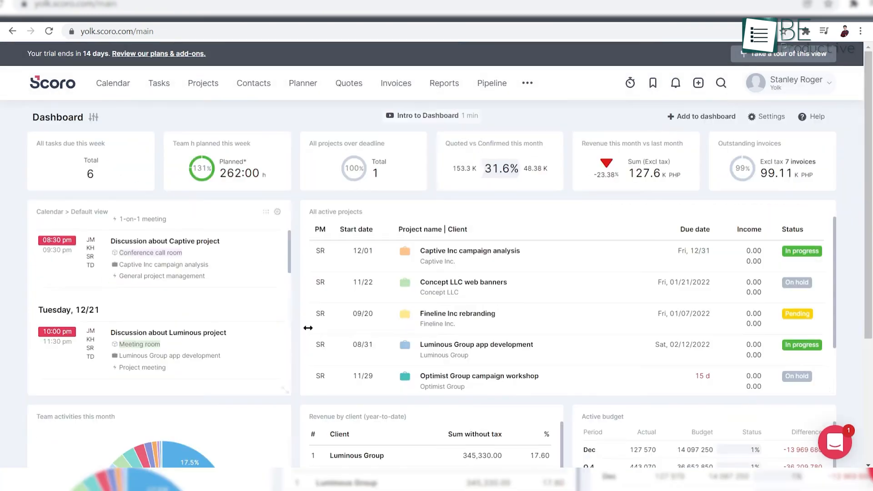
Scroll the dashboard widgets, then scroll the Integrations page down to Accounting.
{"action": "scroll", "scroll_direction": "down", "scroll_amount": 3}
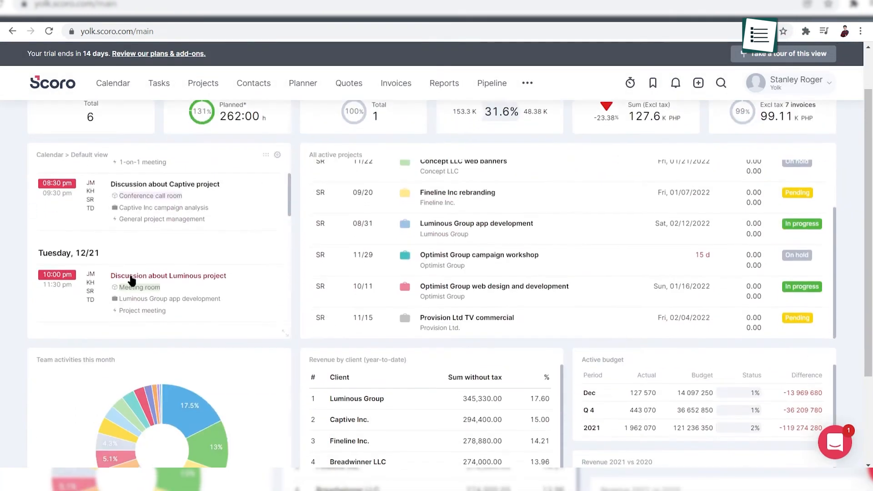
{"action": "scroll", "scroll_direction": "up", "scroll_amount": 3}
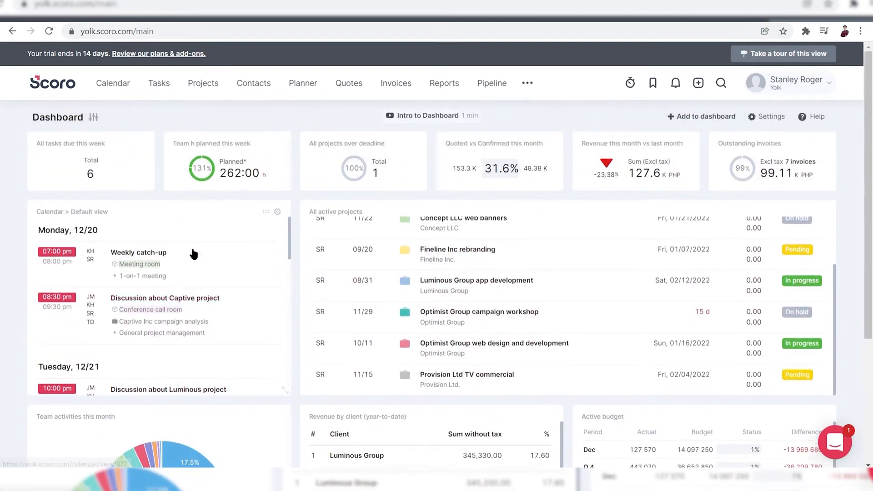
{"action": "scroll", "scroll_direction": "down", "scroll_amount": 3}
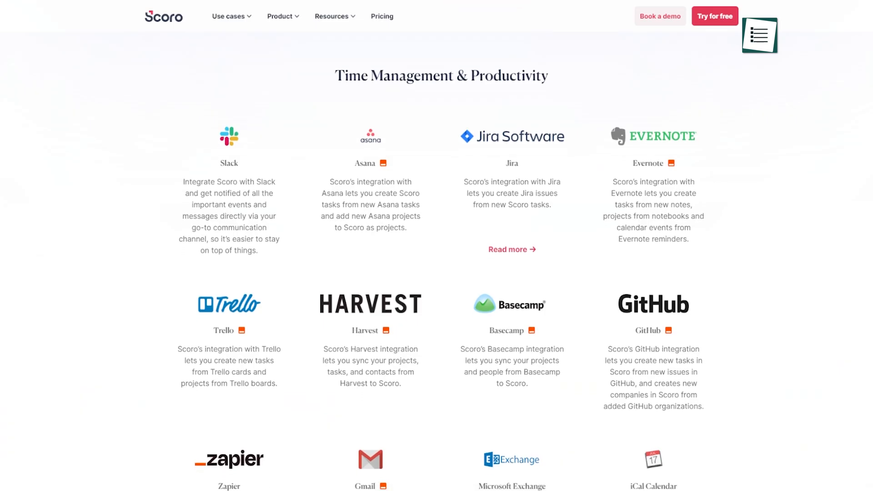
{"action": "scroll", "scroll_direction": "down", "scroll_amount": 3}
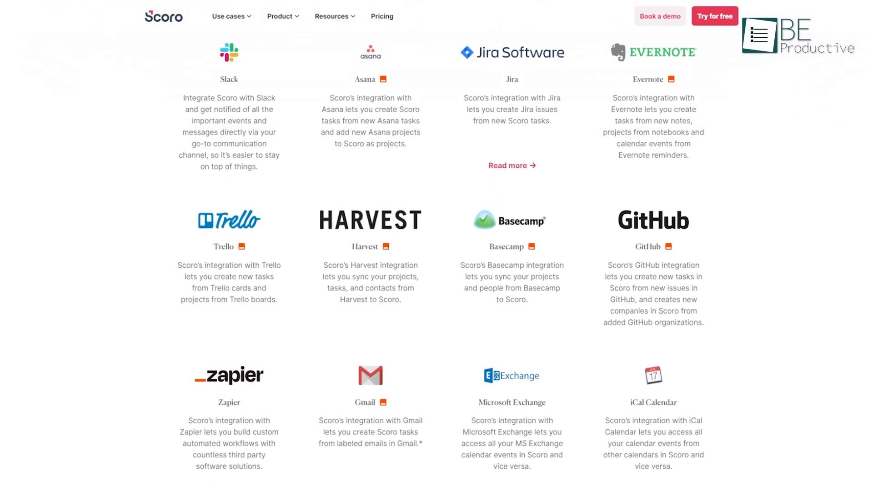
{"action": "scroll", "scroll_direction": "down", "scroll_amount": 3}
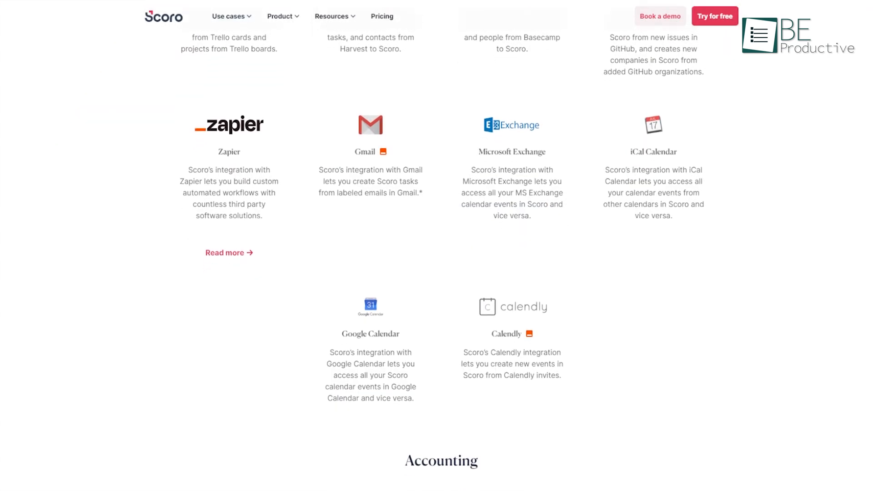
{"action": "scroll", "scroll_direction": "down", "scroll_amount": 3}
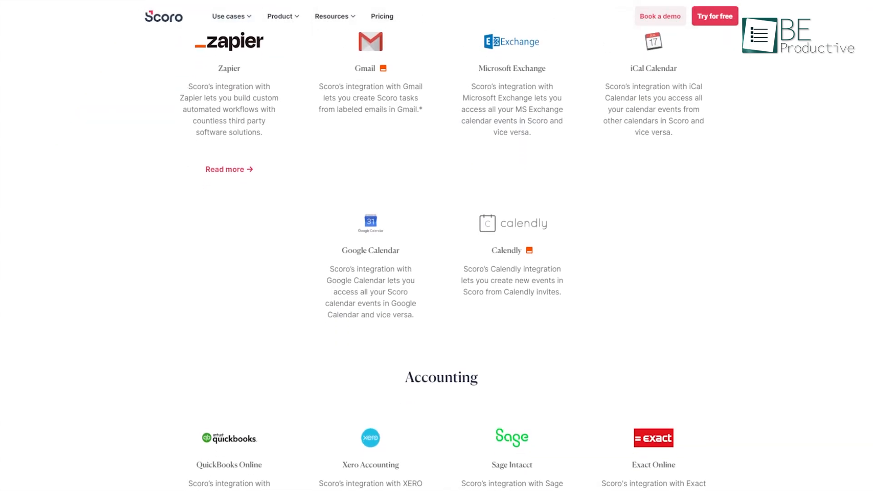
{"action": "scroll", "scroll_direction": "down", "scroll_amount": 3}
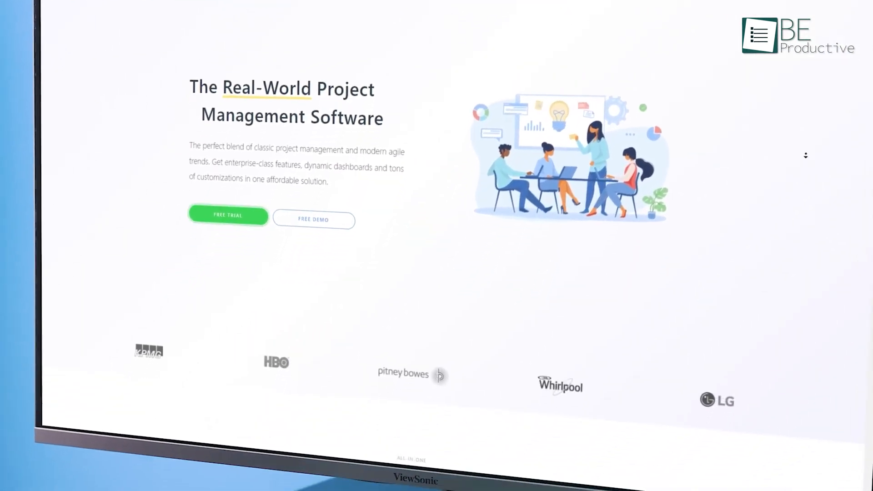
{"action": "scroll", "scroll_direction": "down", "scroll_amount": 3}
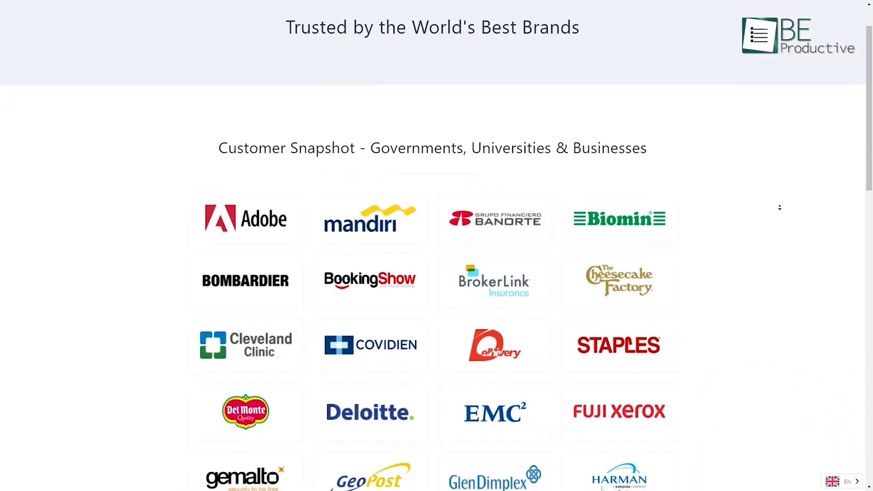
{"action": "scroll", "scroll_direction": "down", "scroll_amount": 3}
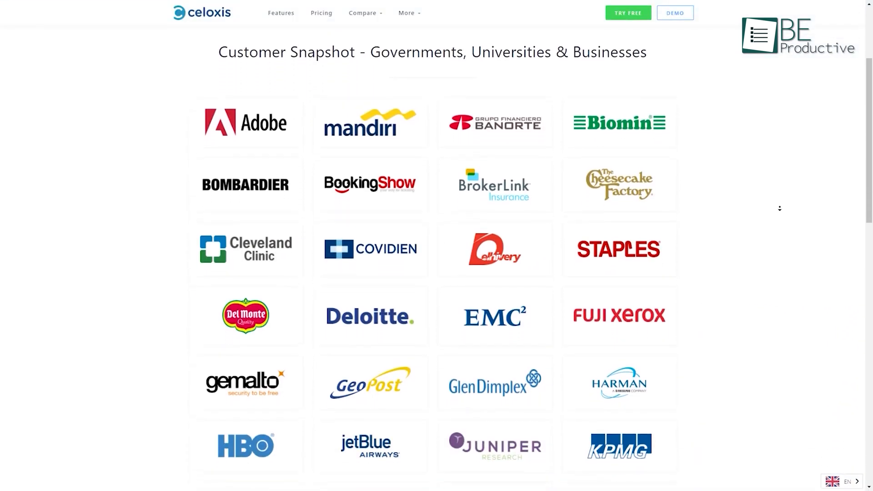
{"action": "scroll", "scroll_direction": "down", "scroll_amount": 3}
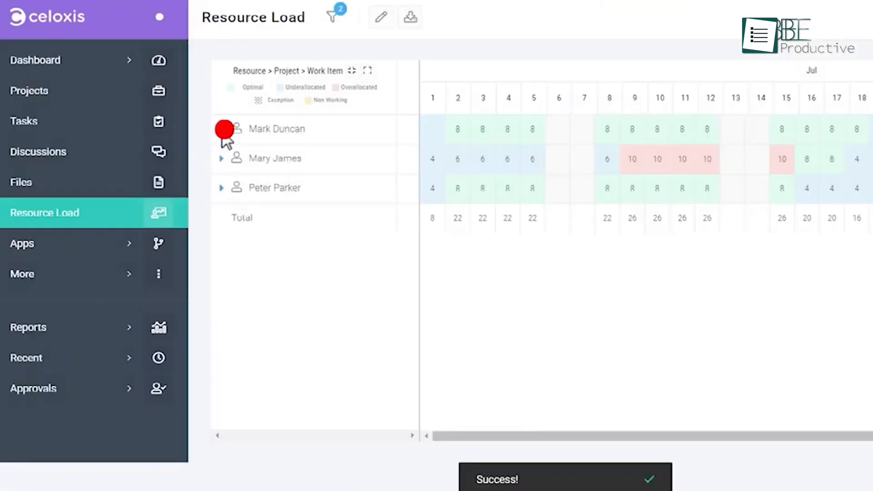
{"action": "left_click", "coordinate": [222, 129]}
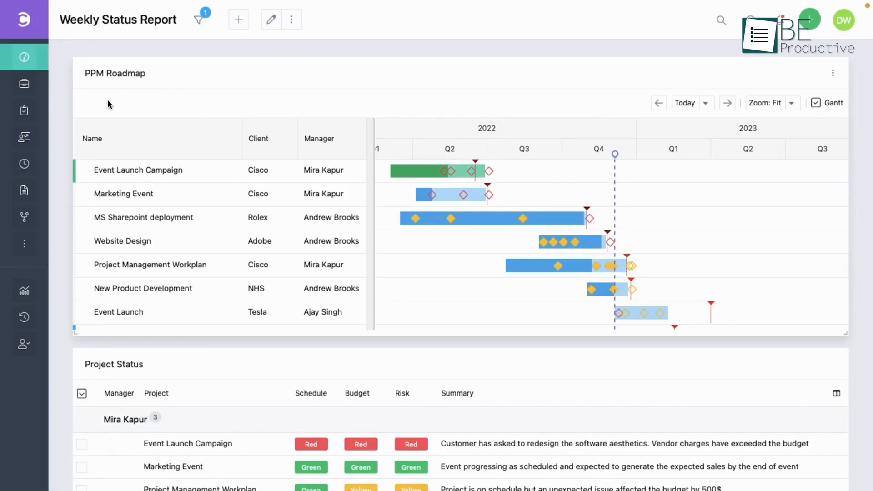
{"action": "mouse_move", "coordinate": [159, 213]}
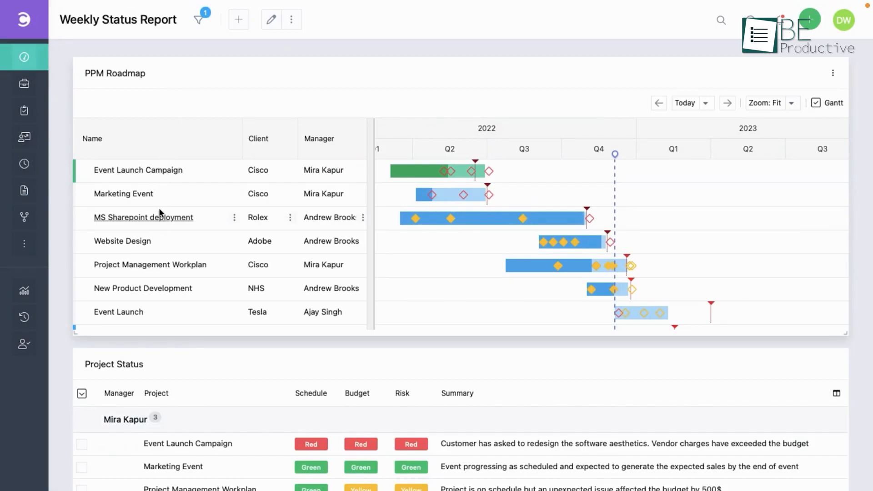
{"action": "mouse_move", "coordinate": [161, 218]}
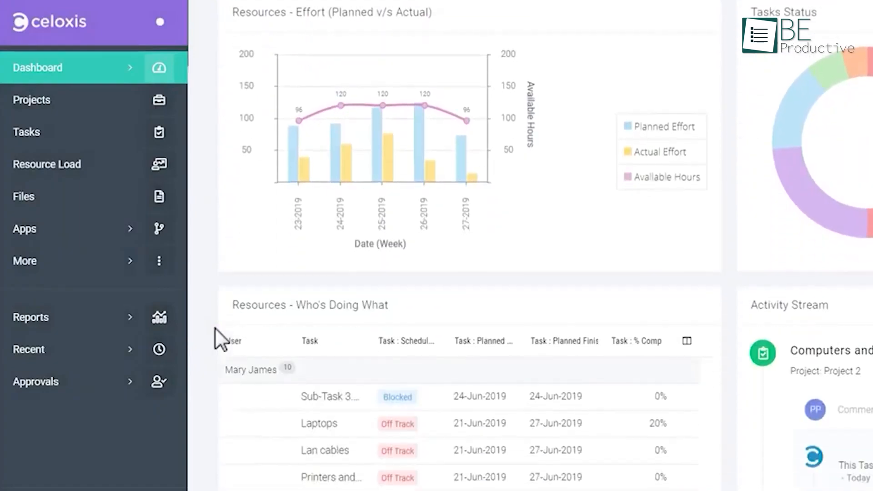
Scroll the dashboard widgets and select the Manager Dashboard.
{"action": "scroll", "scroll_direction": "down", "scroll_amount": 3}
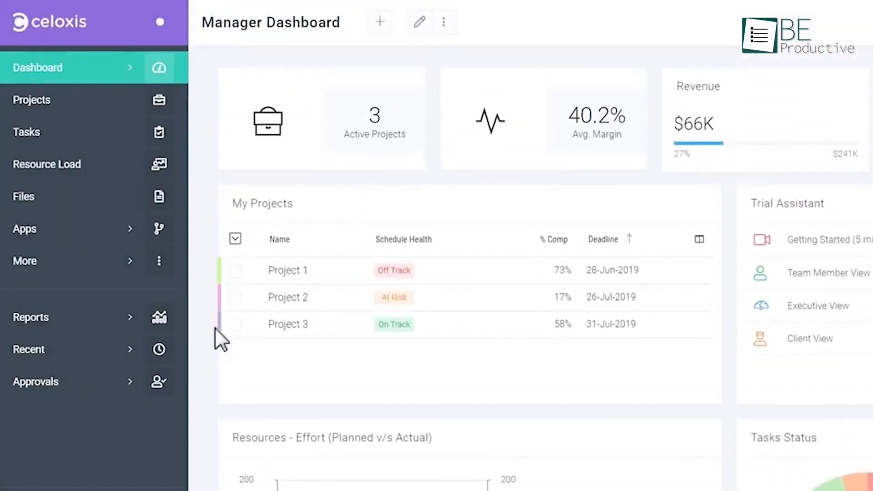
{"action": "left_click", "coordinate": [810, 337]}
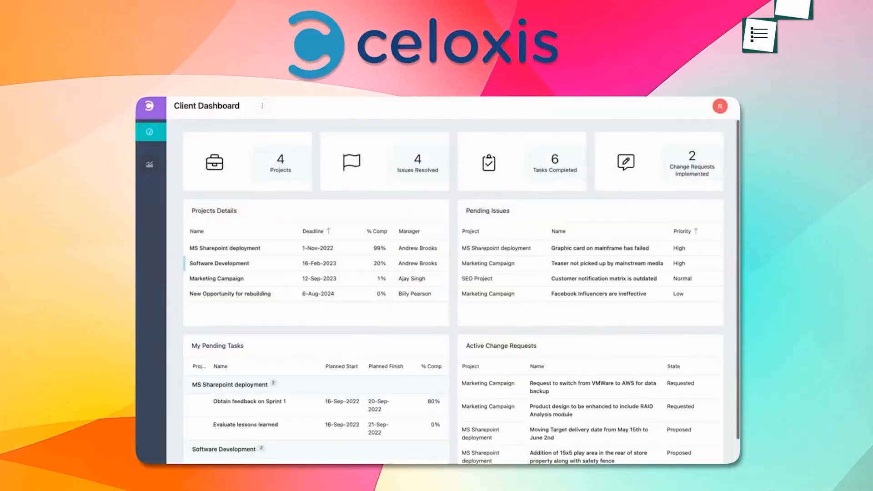
View 'Obtain feedback on Sprint 1', then open the Software Development plan and Schedule Health.
{"action": "left_click", "coordinate": [267, 401]}
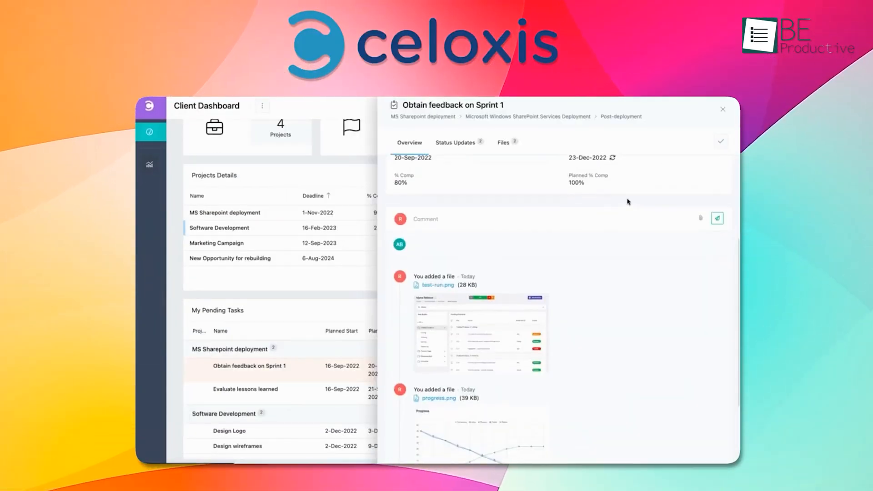
{"action": "left_click", "coordinate": [722, 109]}
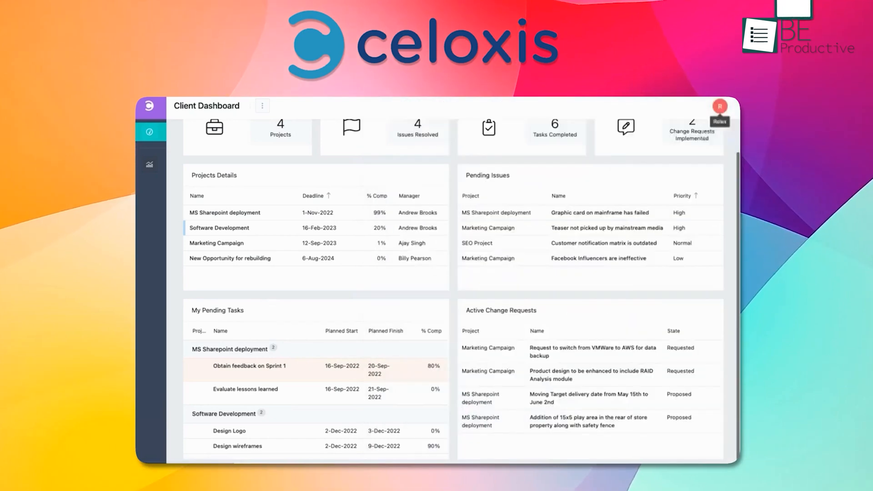
{"action": "left_click", "coordinate": [218, 228]}
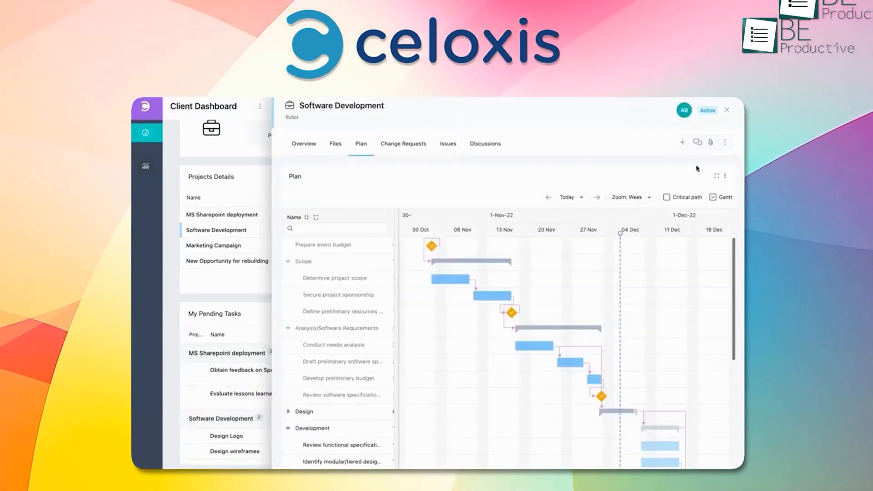
{"action": "left_click", "coordinate": [717, 176]}
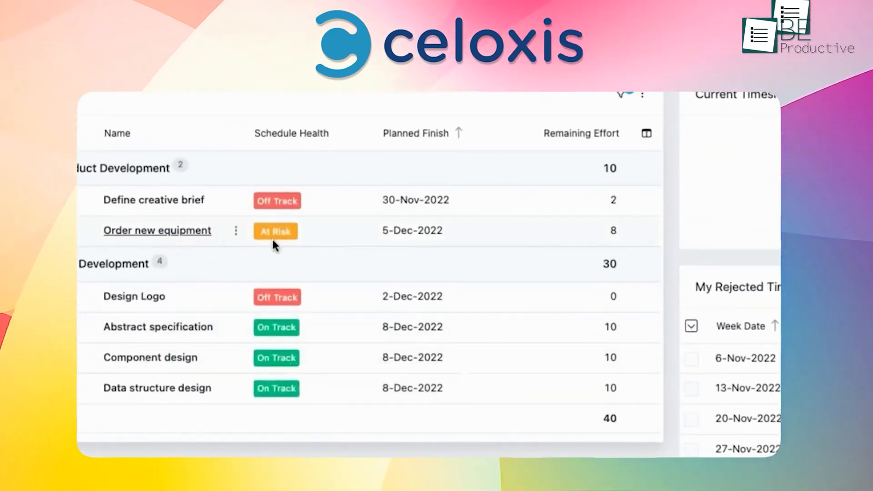
{"action": "left_click", "coordinate": [157, 230]}
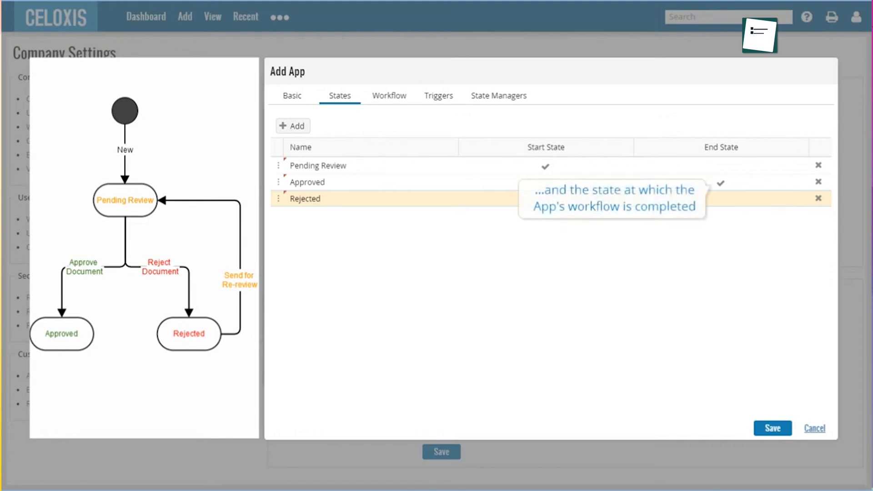
Move to the Workflow tab and add the Approve and Reject Document actions.
{"action": "left_click", "coordinate": [389, 95]}
{"action": "type", "text": "Reject Documen"}
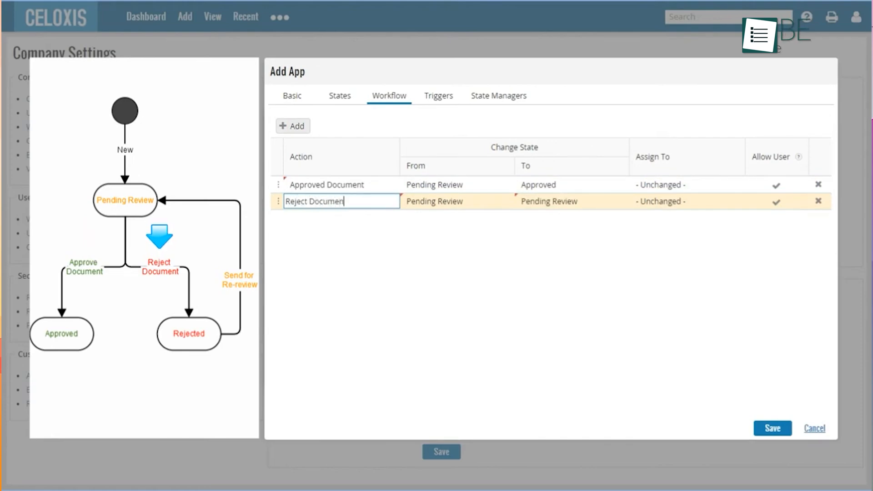
{"action": "left_click", "coordinate": [568, 201]}
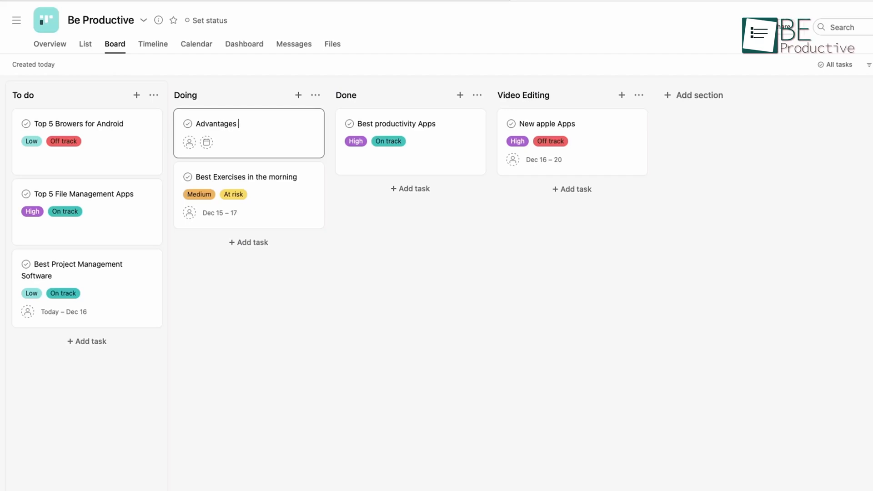
Type 'Of Goog' on the board, then choose the onboarding objectives.
{"action": "type", "text": "Of Goog"}
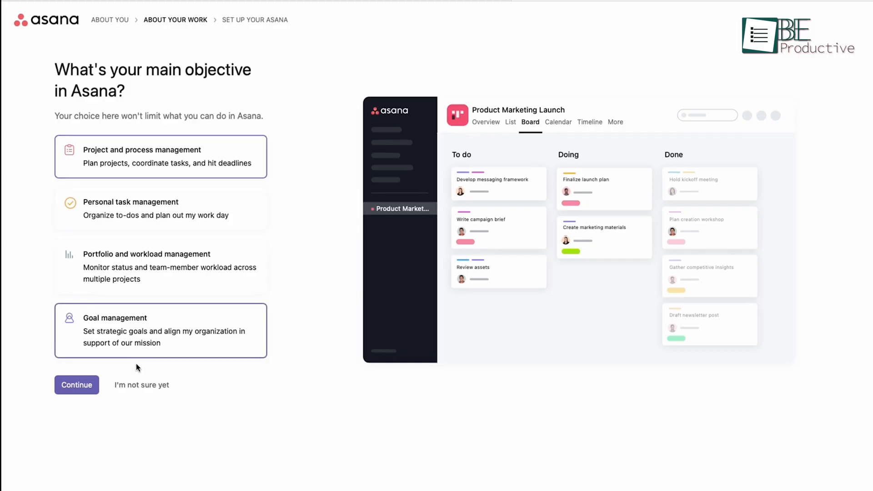
Continue through onboarding, add starter tasks with descriptions, and open the Be Productive dashboard.
{"action": "left_click", "coordinate": [77, 384]}
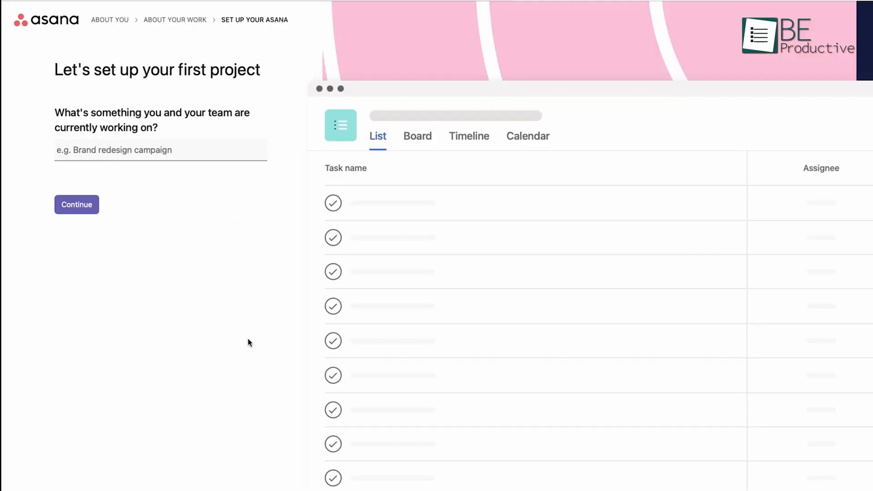
{"action": "left_click", "coordinate": [76, 204]}
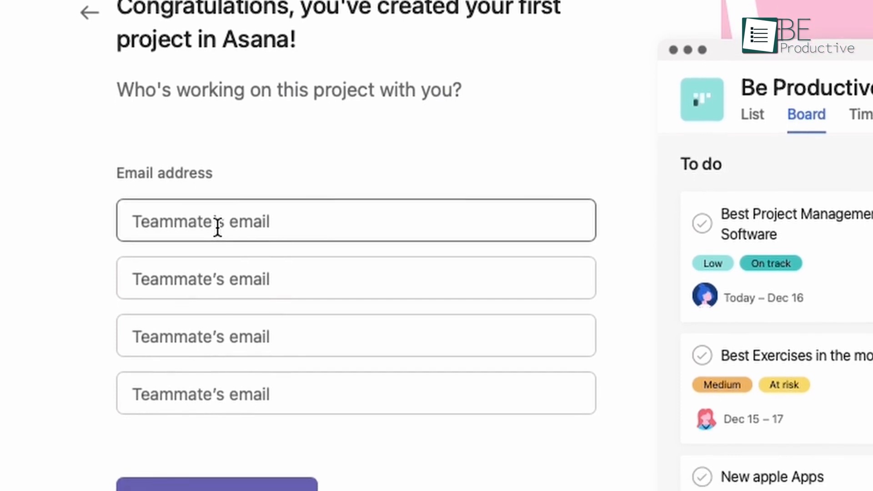
{"action": "scroll", "scroll_direction": "down", "scroll_amount": 3}
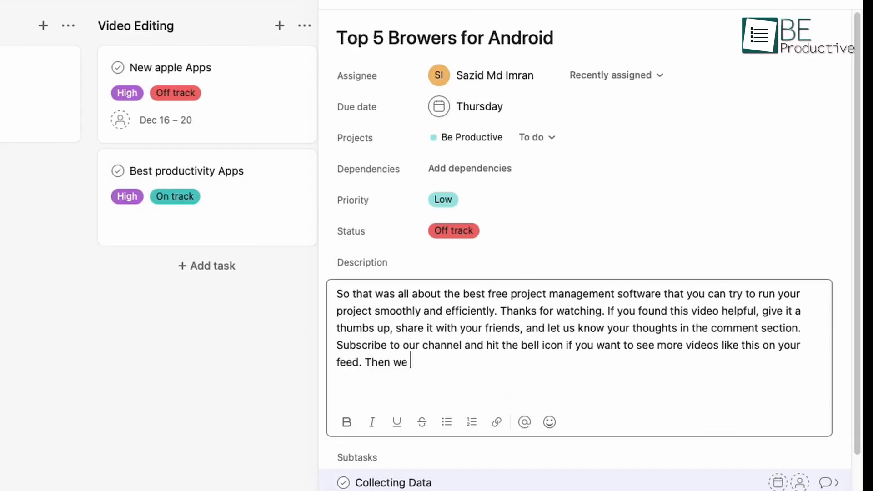
{"action": "type", "text": "need to"}
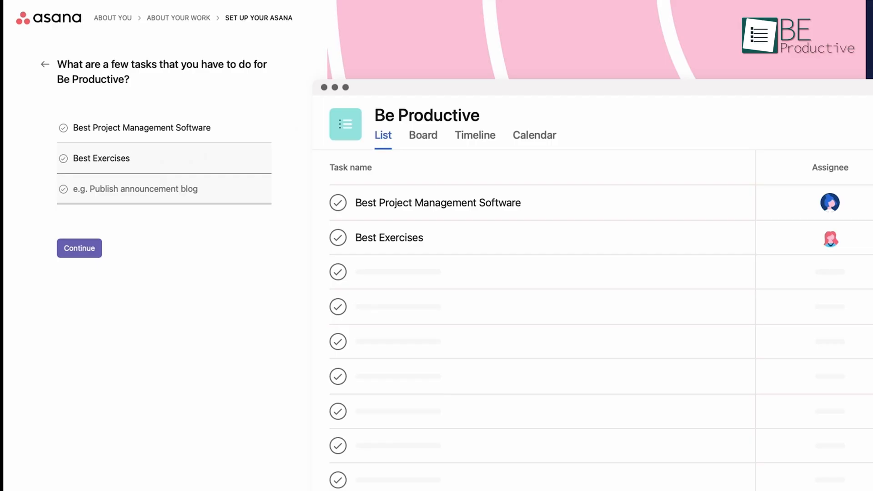
{"action": "type", "text": "in the morning"}
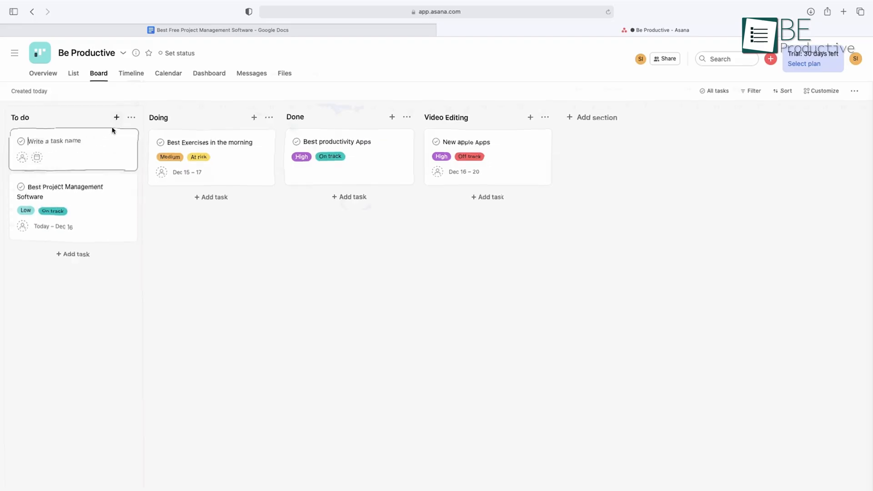
{"action": "left_click", "coordinate": [209, 73]}
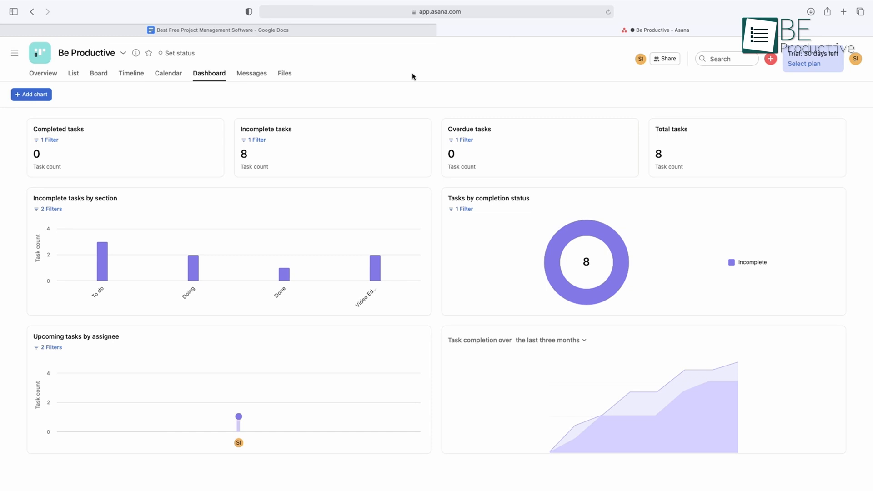
{"action": "mouse_move", "coordinate": [238, 416]}
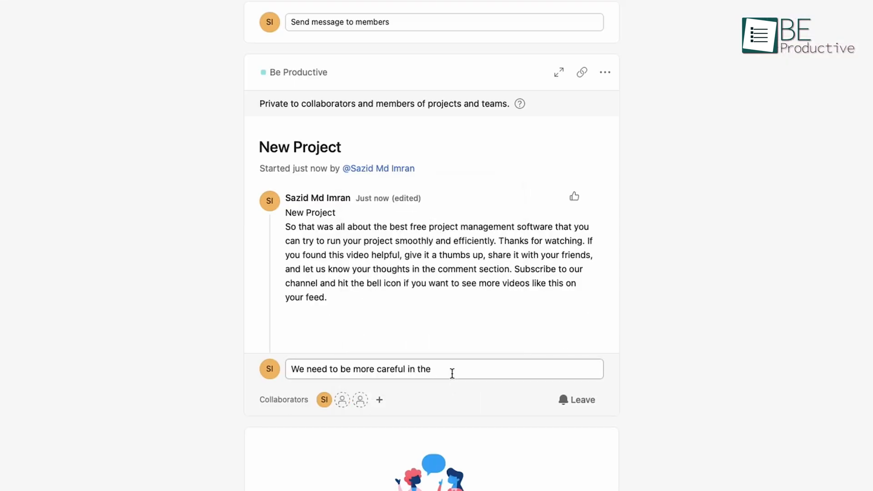
Post the reply asking the team to be more careful in the future.
{"action": "type", "text": "f"}
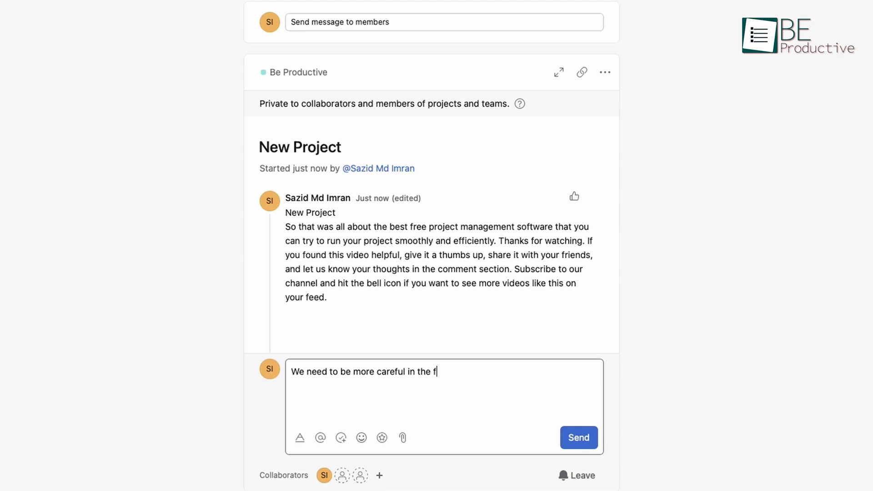
{"action": "type", "text": "uture about"}
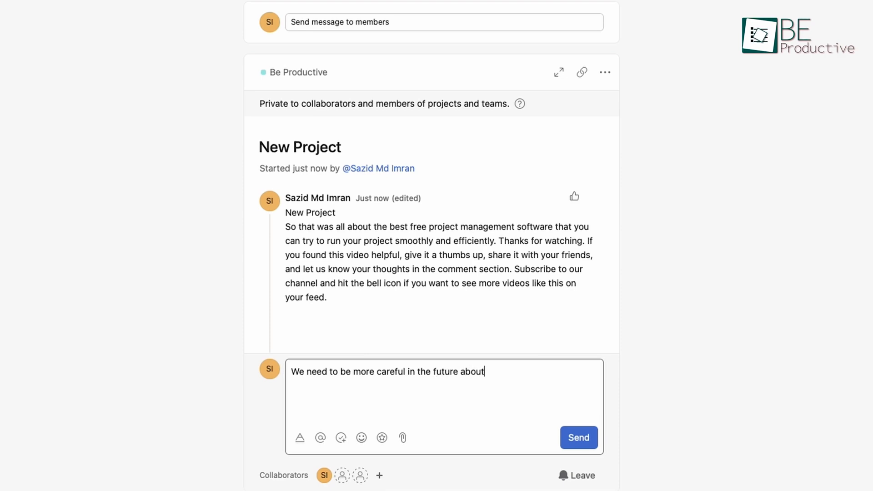
{"action": "left_click", "coordinate": [334, 49]}
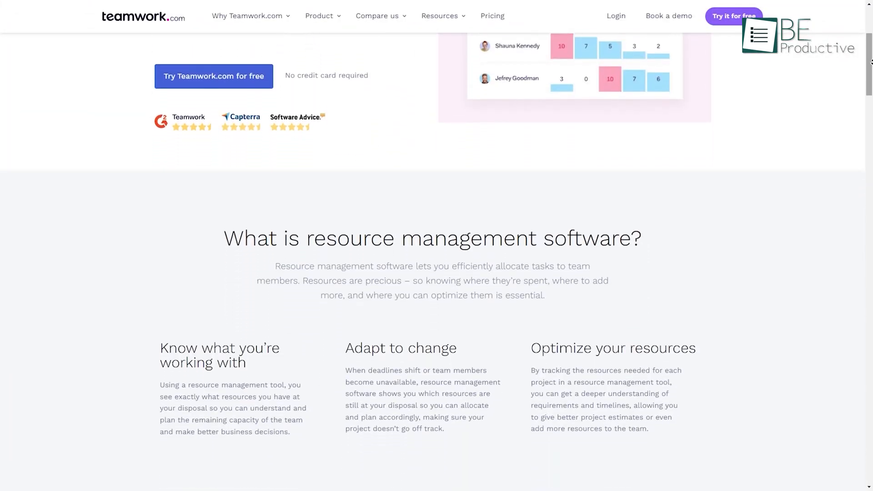
Browse the 'Give better estimates' and 'Manage multiple projects' tabs, then the task list templates.
{"action": "scroll", "scroll_direction": "down", "scroll_amount": 3}
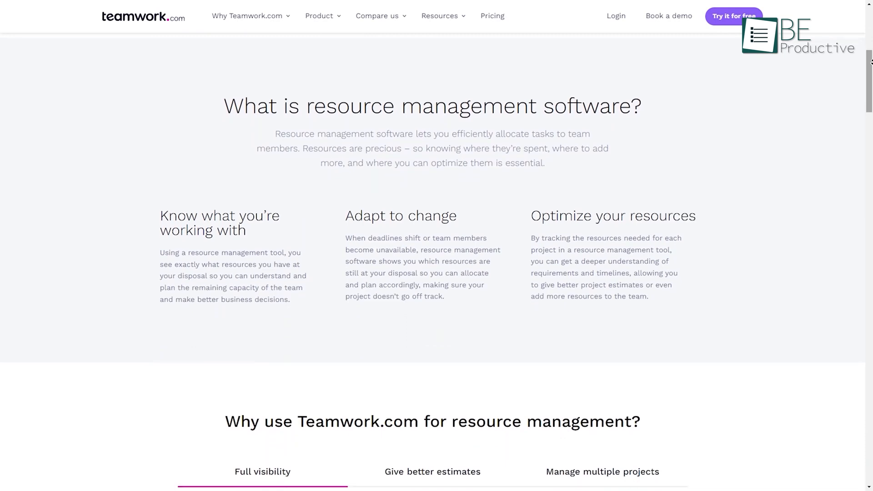
{"action": "left_click", "coordinate": [432, 139]}
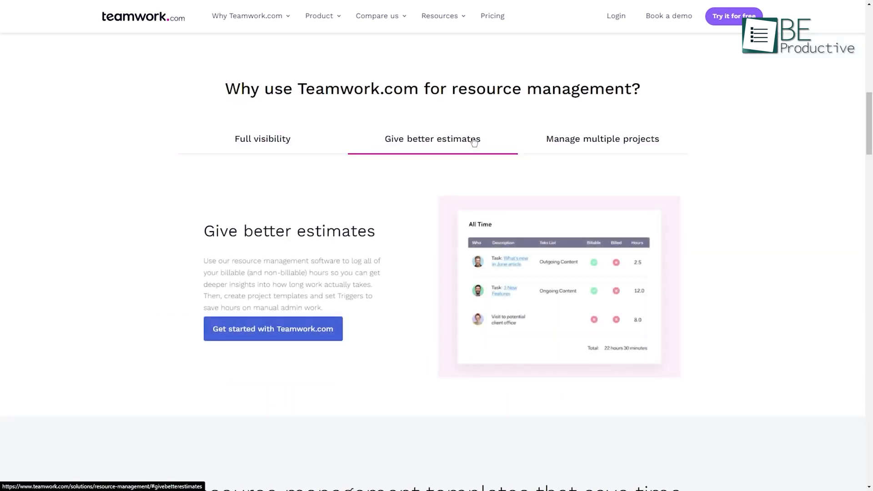
{"action": "left_click", "coordinate": [602, 139]}
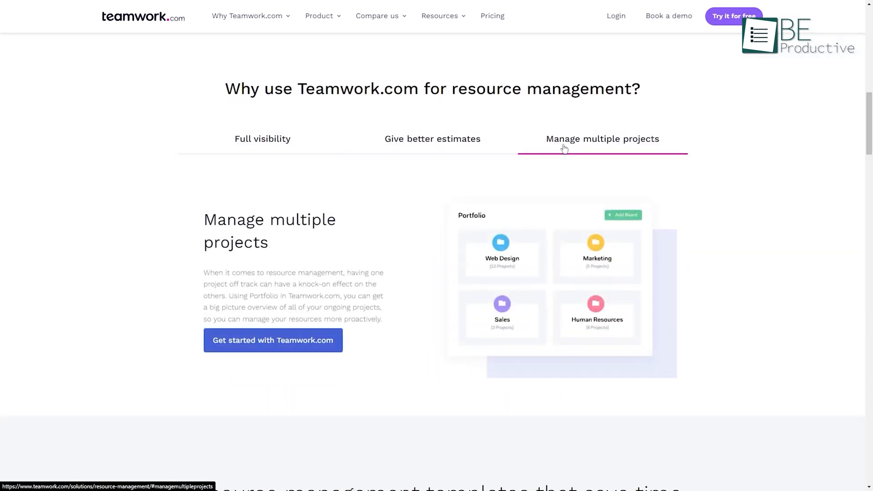
{"action": "left_click", "coordinate": [262, 138]}
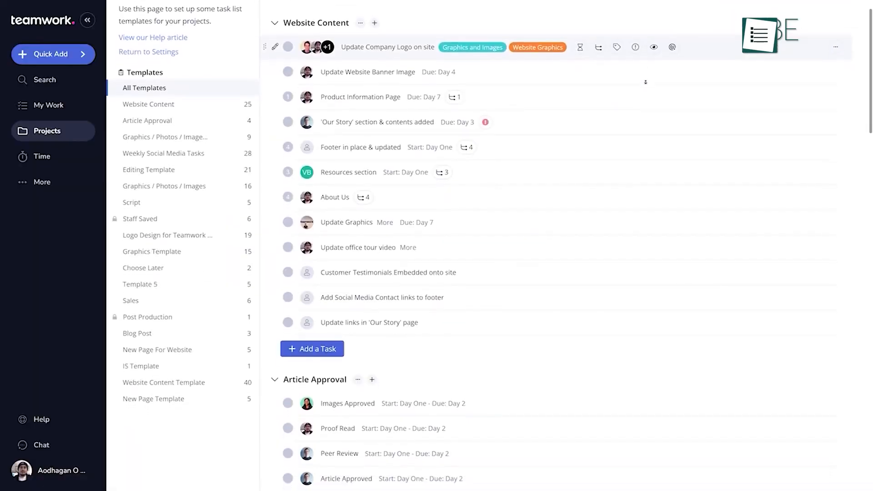
{"action": "scroll", "scroll_direction": "down", "scroll_amount": 3}
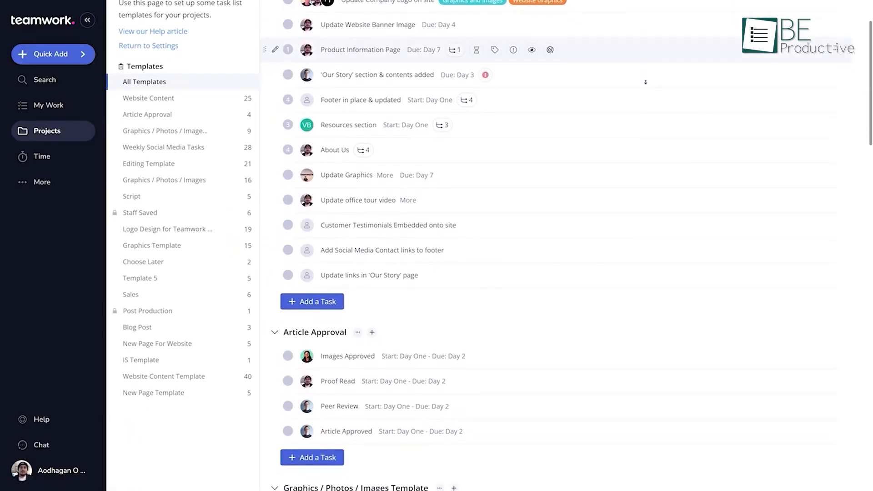
{"action": "scroll", "scroll_direction": "down", "scroll_amount": 3}
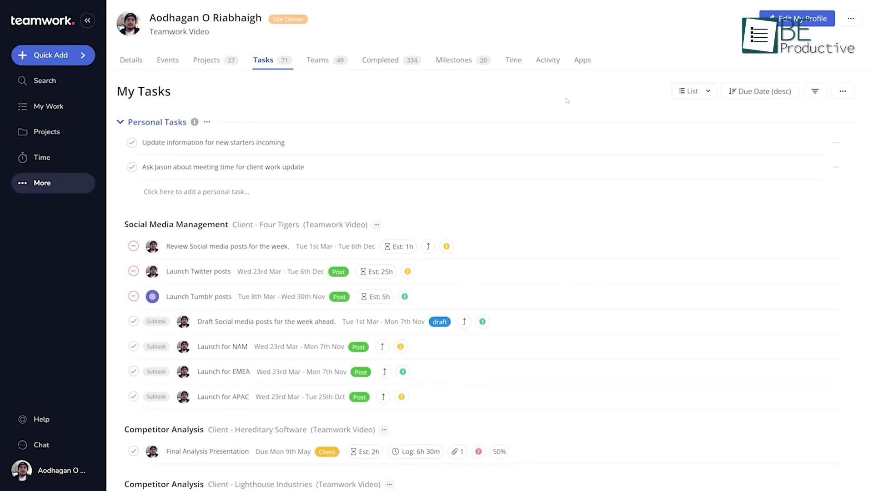
Add task 'Present full analysis' in My Work, assigned to yourself, starting 14/03/2022.
{"action": "left_click", "coordinate": [49, 107]}
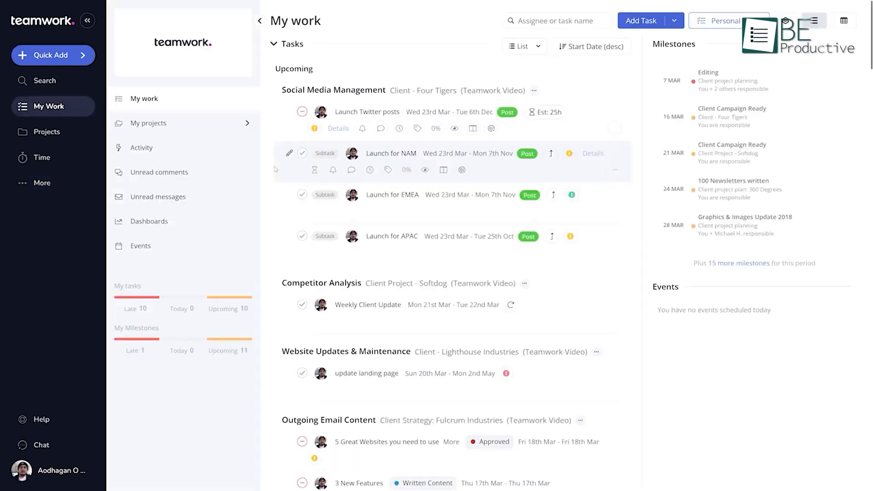
{"action": "left_click", "coordinate": [725, 21]}
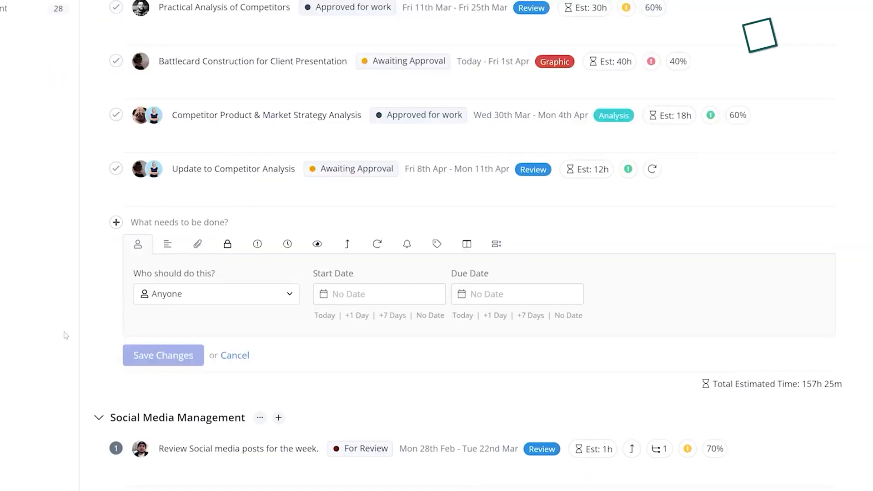
{"action": "type", "text": "Present full analysis"}
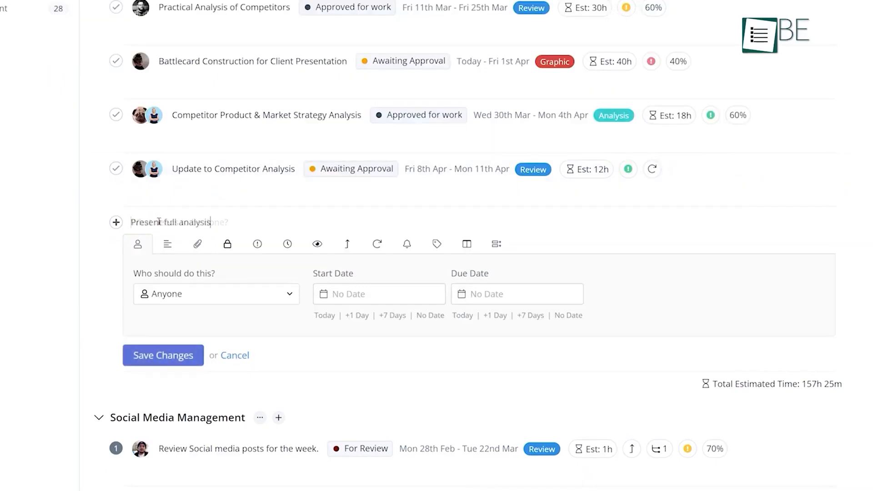
{"action": "left_click", "coordinate": [216, 294]}
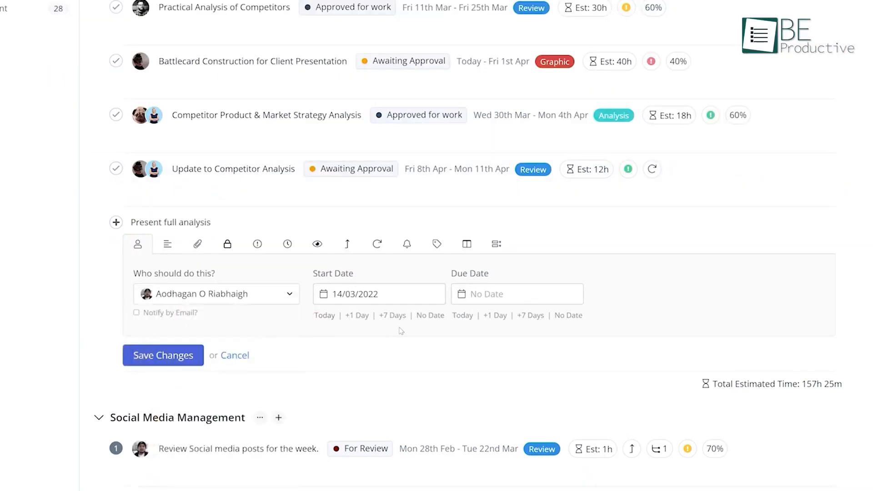
{"action": "left_click", "coordinate": [166, 244]}
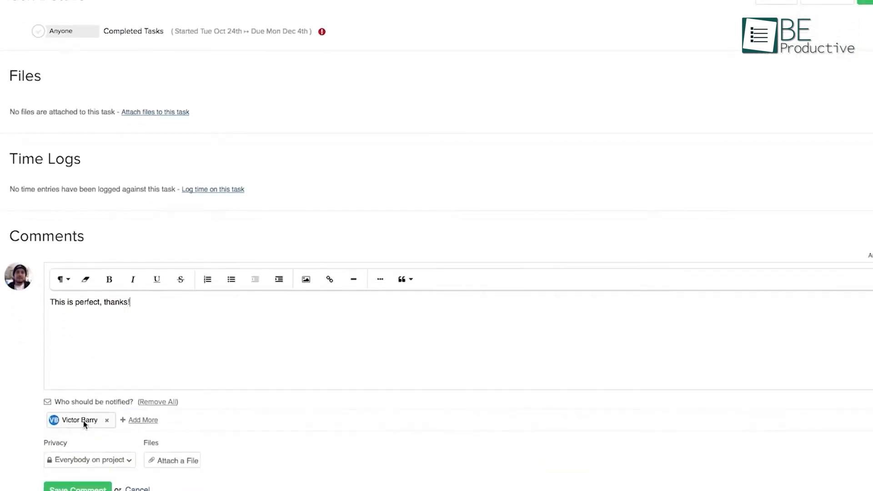
Comment 'This is perfect, thanks!' and notify one teammate.
{"action": "left_click", "coordinate": [60, 67]}
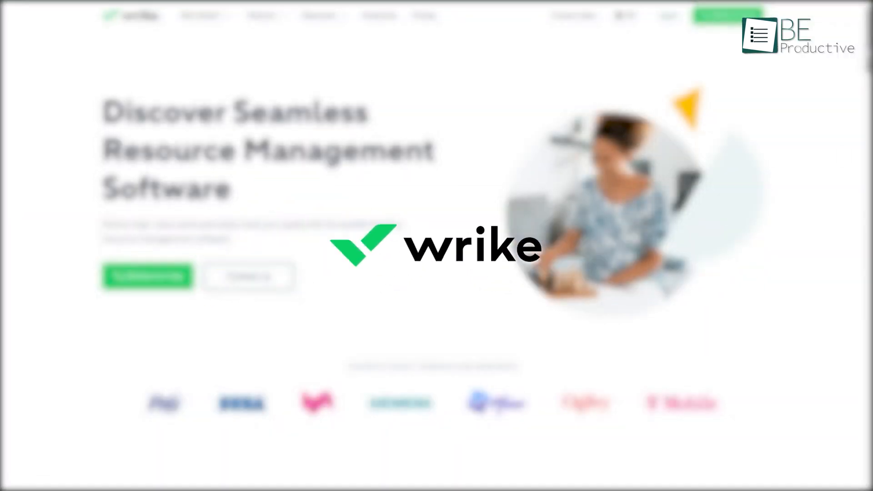
Scroll the Wrike resource management page down to the Conference in New York table.
{"action": "scroll", "scroll_direction": "down", "scroll_amount": 3}
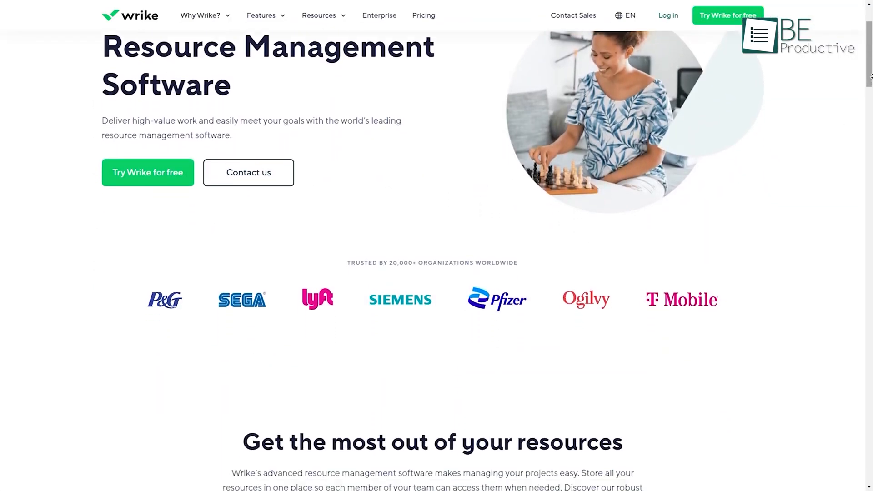
{"action": "scroll", "scroll_direction": "down", "scroll_amount": 3}
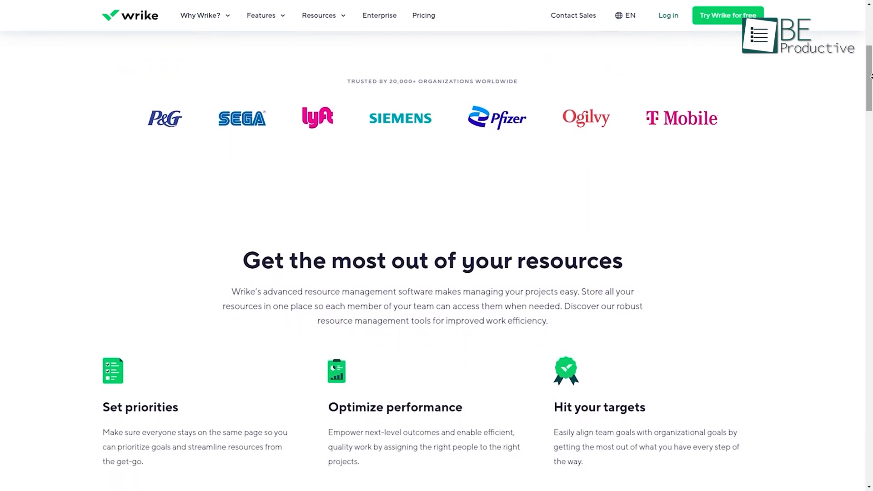
{"action": "scroll", "scroll_direction": "down", "scroll_amount": 3}
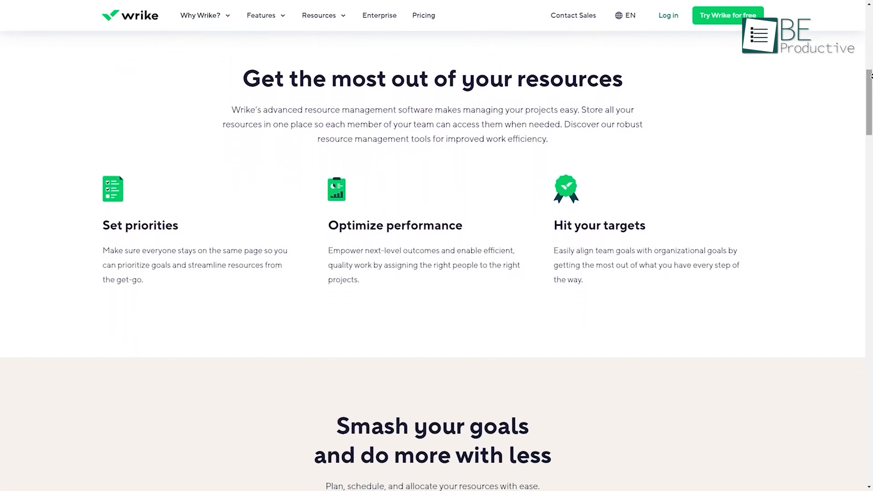
{"action": "scroll", "scroll_direction": "down", "scroll_amount": 3}
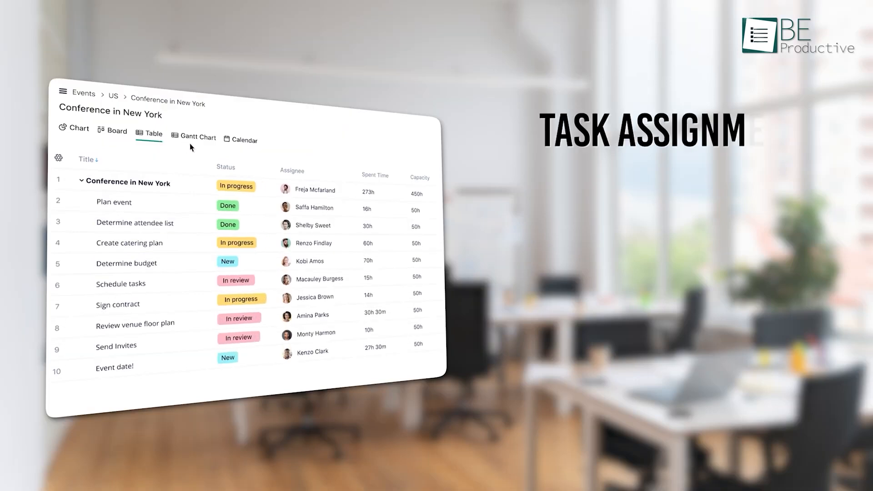
View the New York conference as Gantt, calendar, charts and board, then open Be Pro's Project.
{"action": "left_click", "coordinate": [198, 136]}
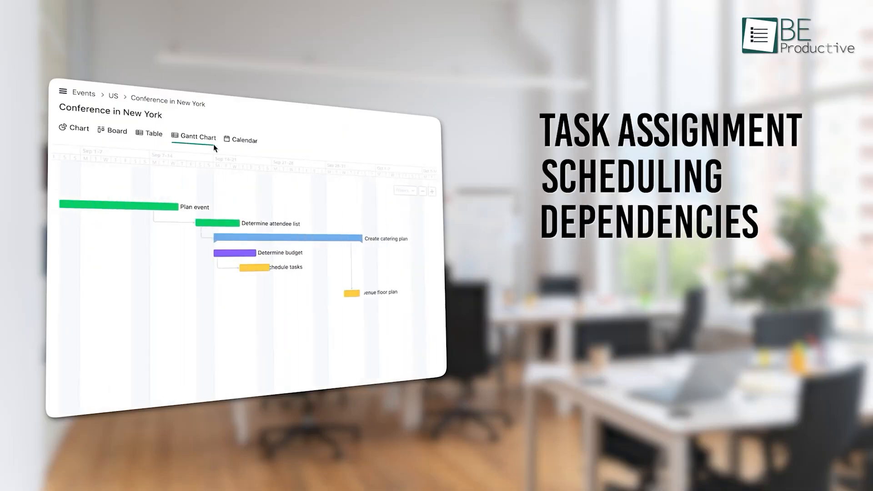
{"action": "left_click", "coordinate": [244, 140]}
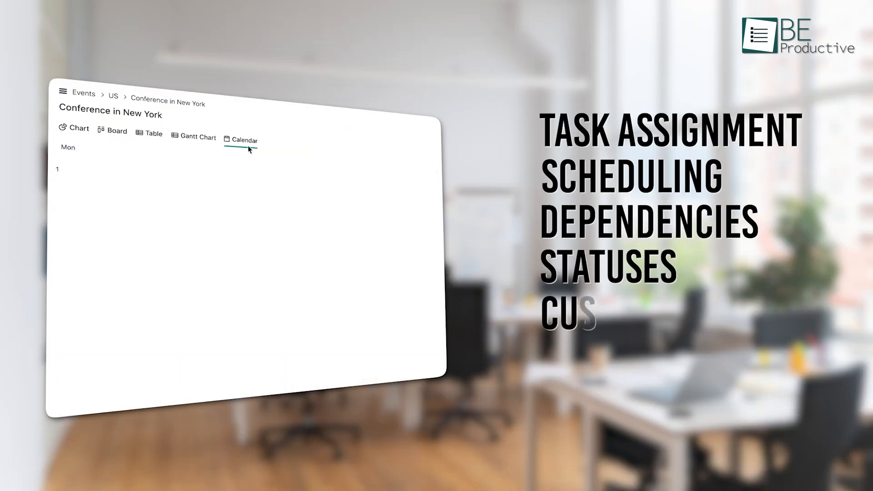
{"action": "left_click", "coordinate": [241, 139]}
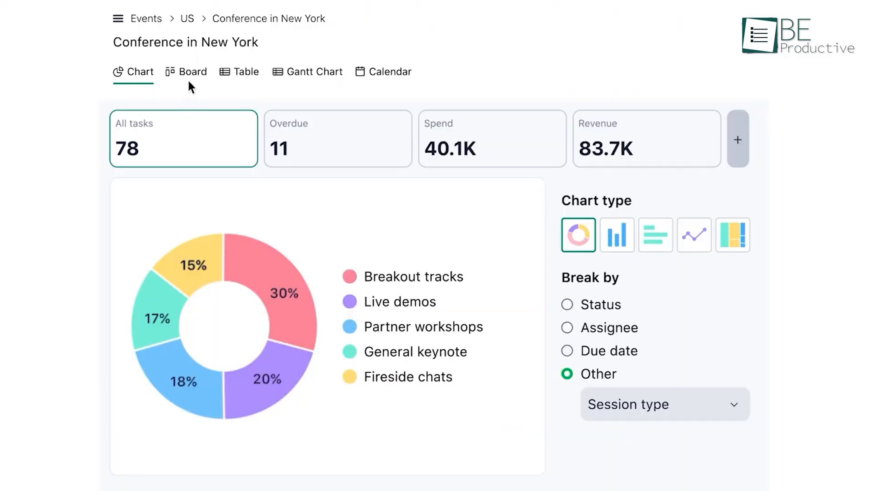
{"action": "left_click", "coordinate": [192, 71]}
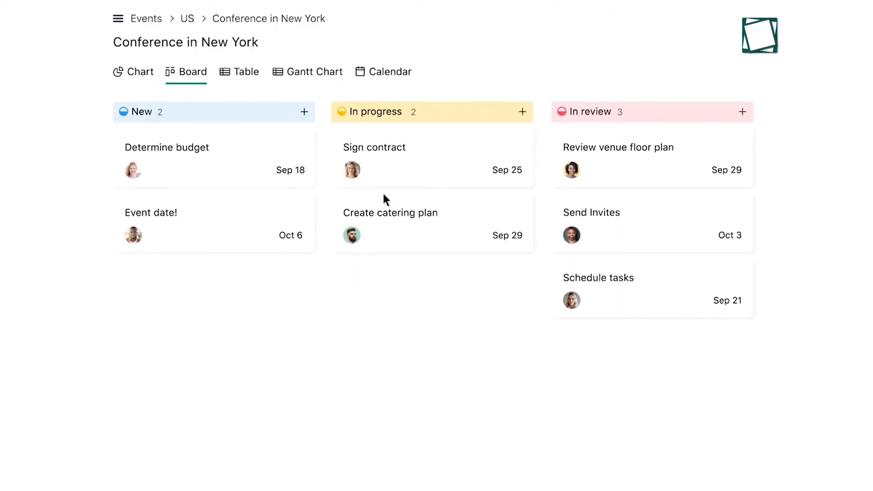
{"action": "left_click", "coordinate": [245, 71]}
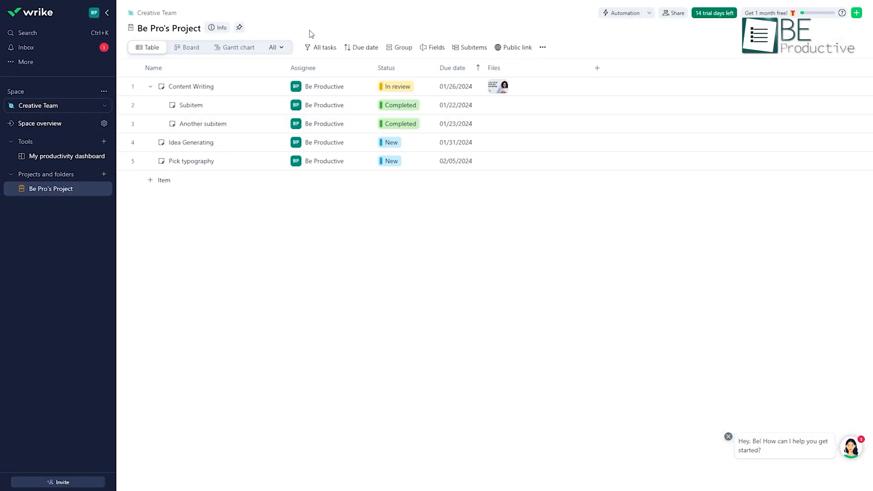
Show Be Pro's Project's Gantt chart, then change the overbooked task's effort from 12h to 8.
{"action": "left_click", "coordinate": [234, 47]}
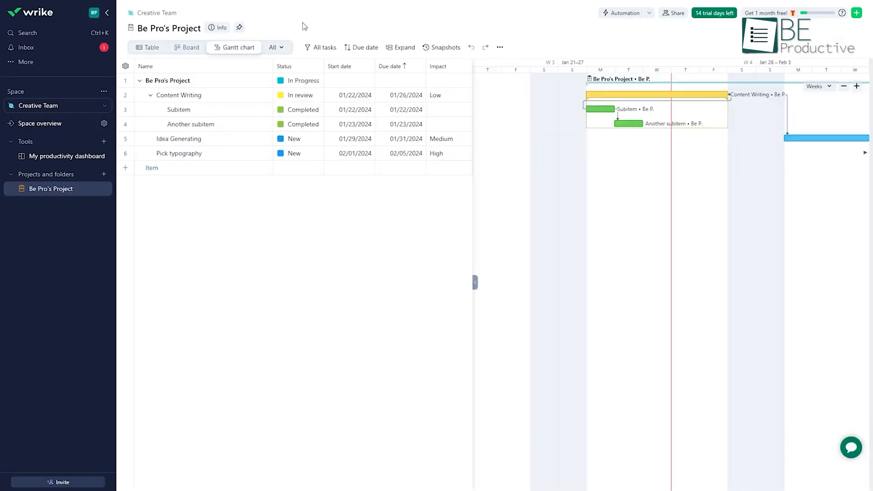
{"action": "left_click", "coordinate": [146, 48]}
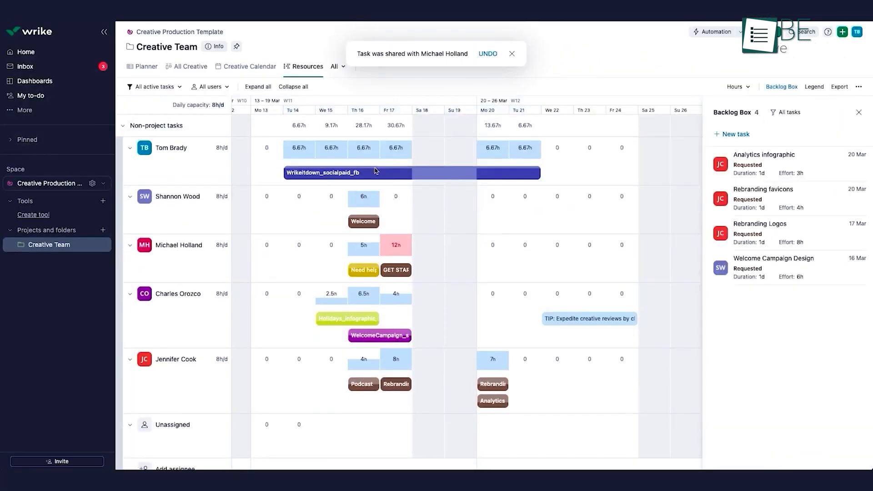
{"action": "left_click", "coordinate": [396, 270]}
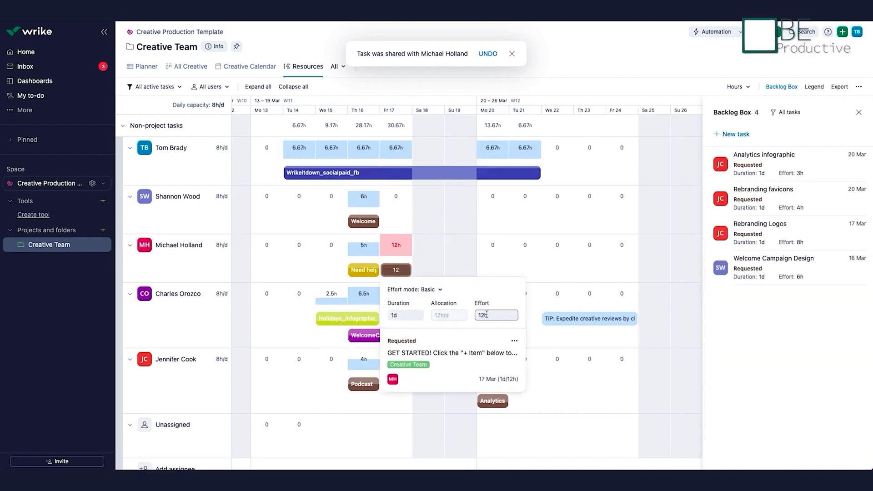
{"action": "type", "text": "8"}
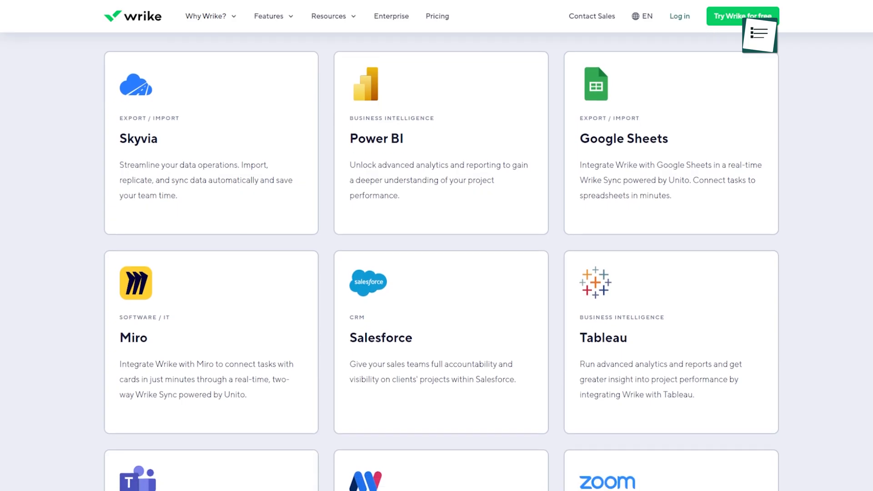
Scroll past Skyvia, Power BI, Google Sheets, Miro, Salesforce and Tableau integrations.
{"action": "scroll", "scroll_direction": "down", "scroll_amount": 3}
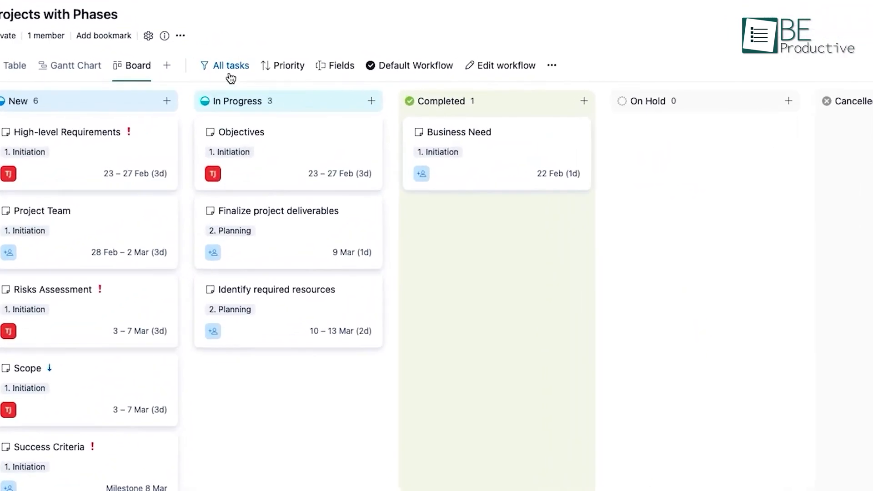
Open the Filters panel from the All tasks dropdown's More filters option.
{"action": "left_click", "coordinate": [228, 65]}
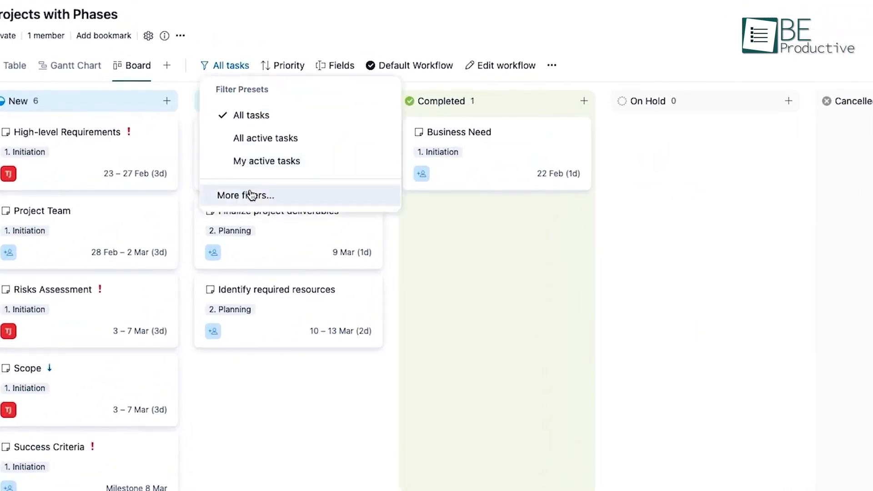
{"action": "left_click", "coordinate": [245, 195]}
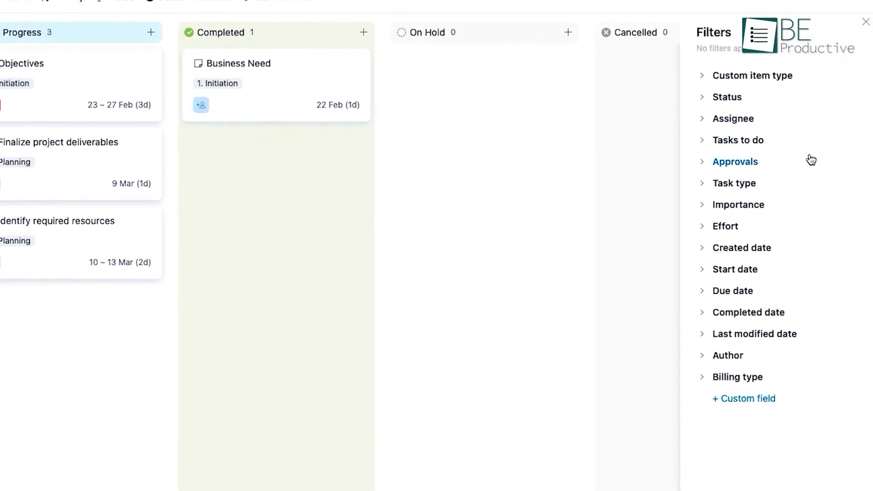